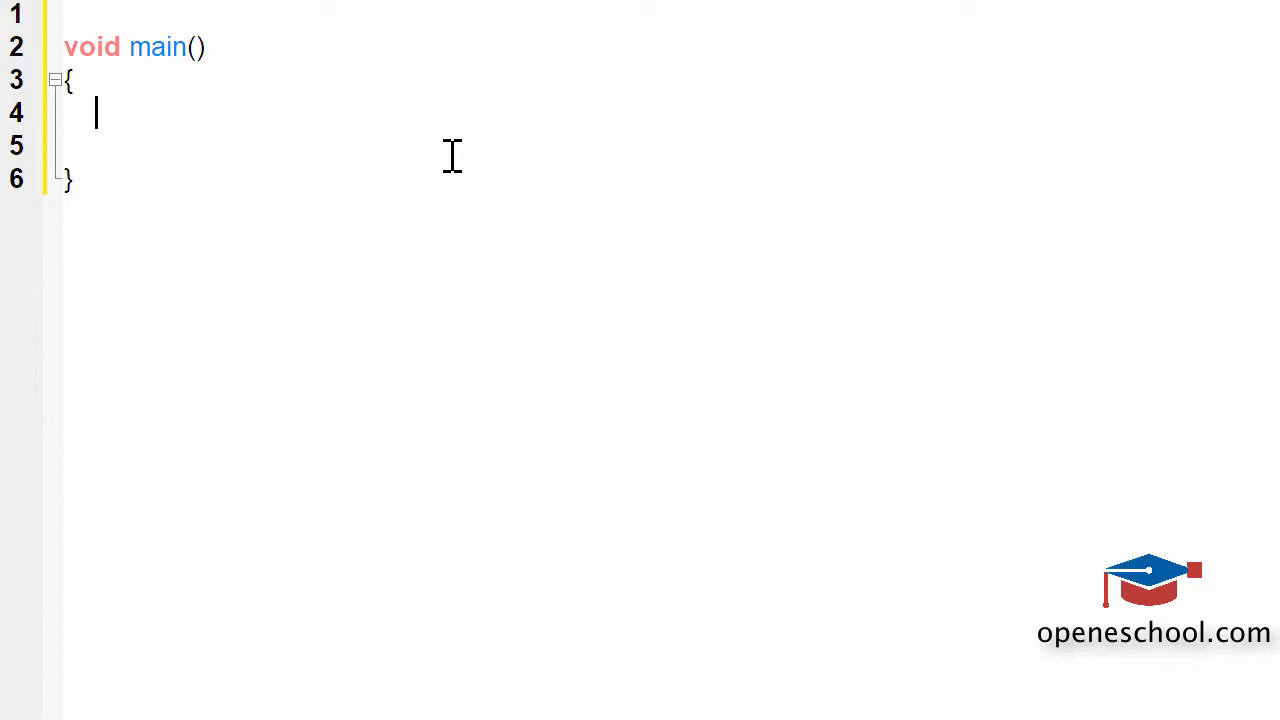
mouse_move(165, 120)
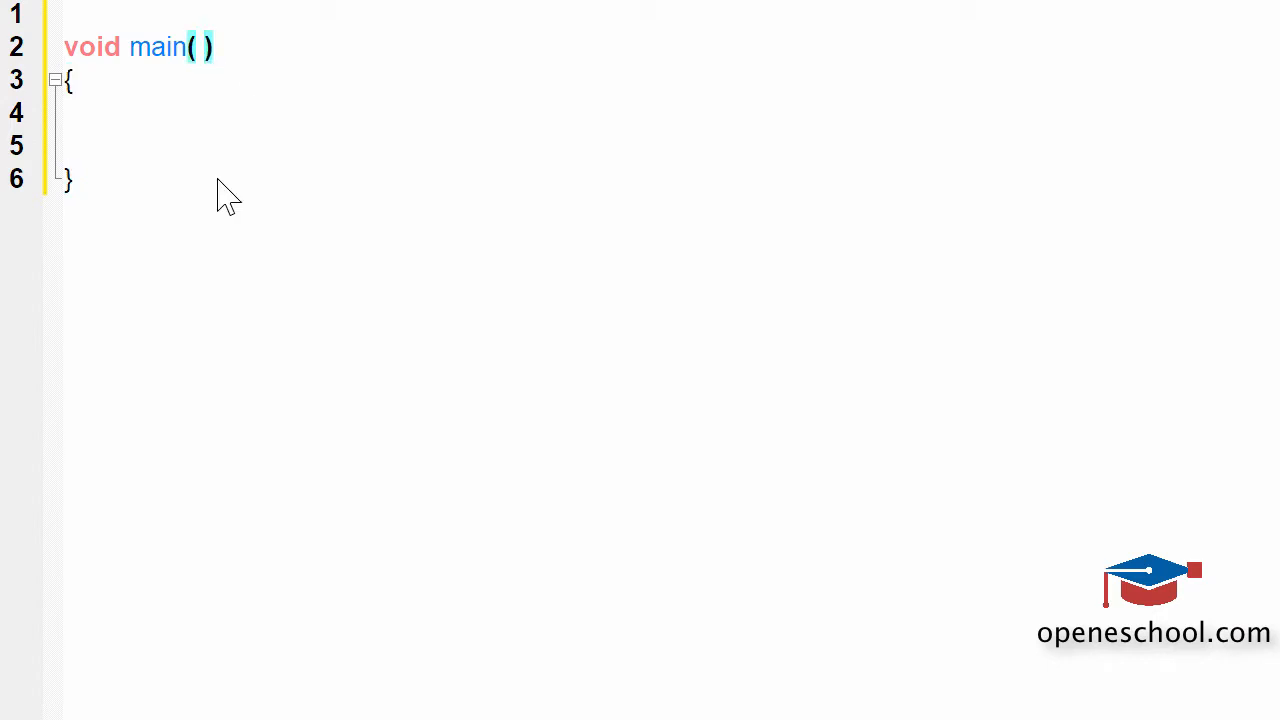
mouse_move(230, 217)
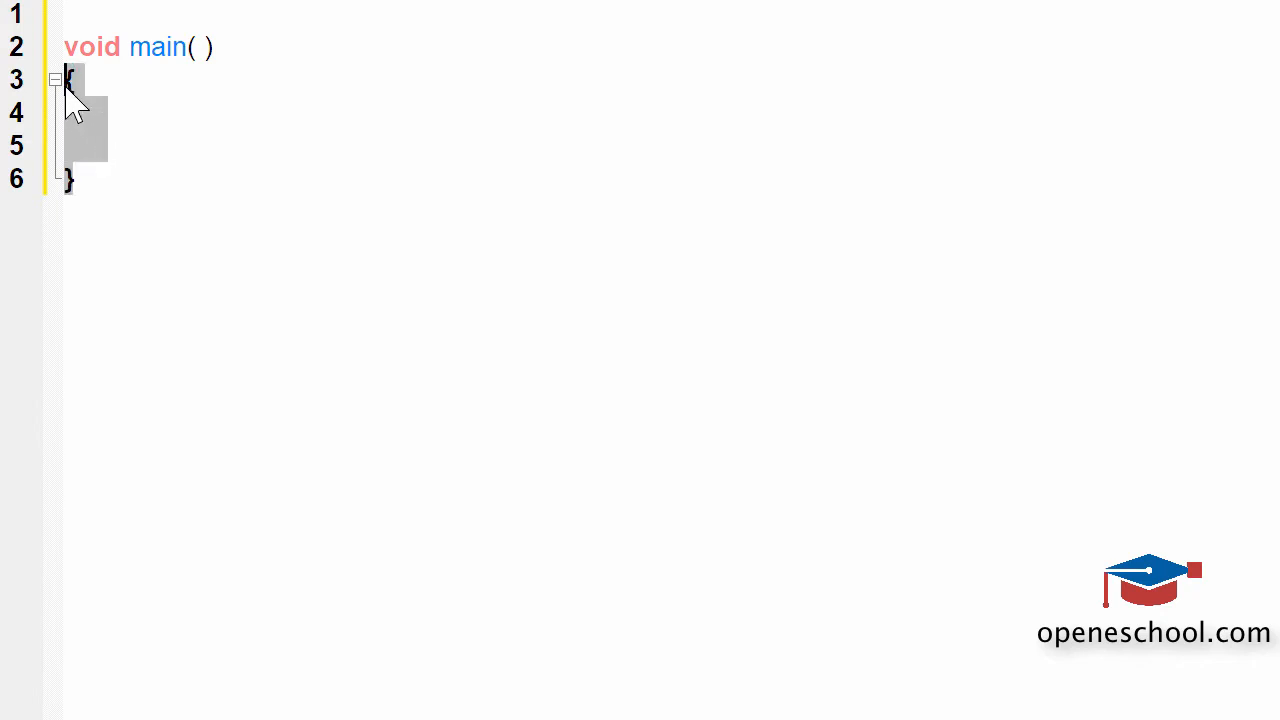
mouse_move(211, 148)
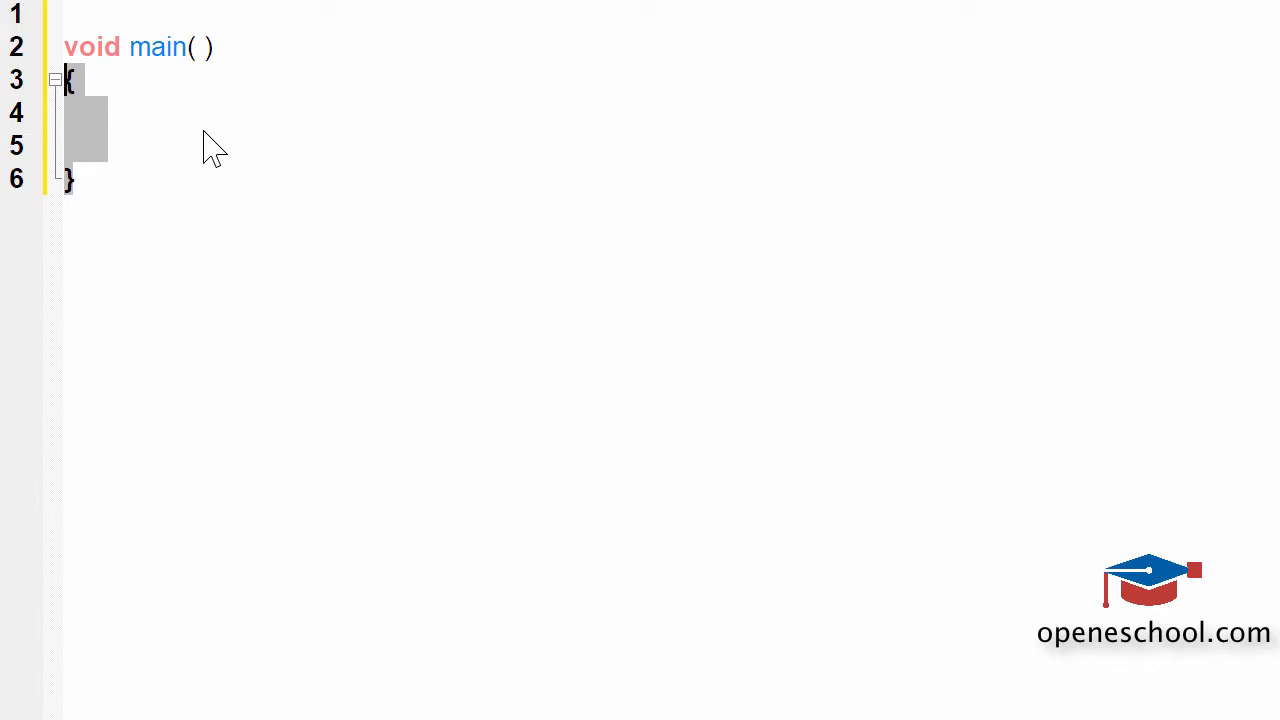
type("// This is the")
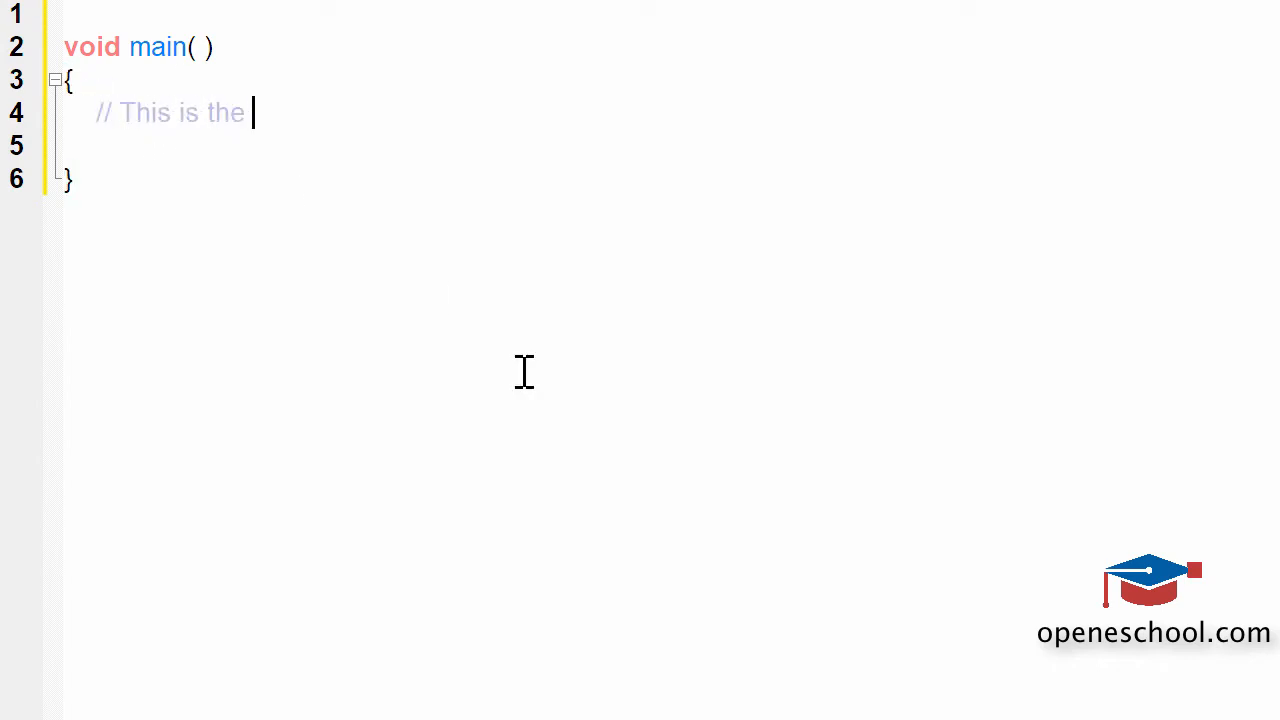
type("area where")
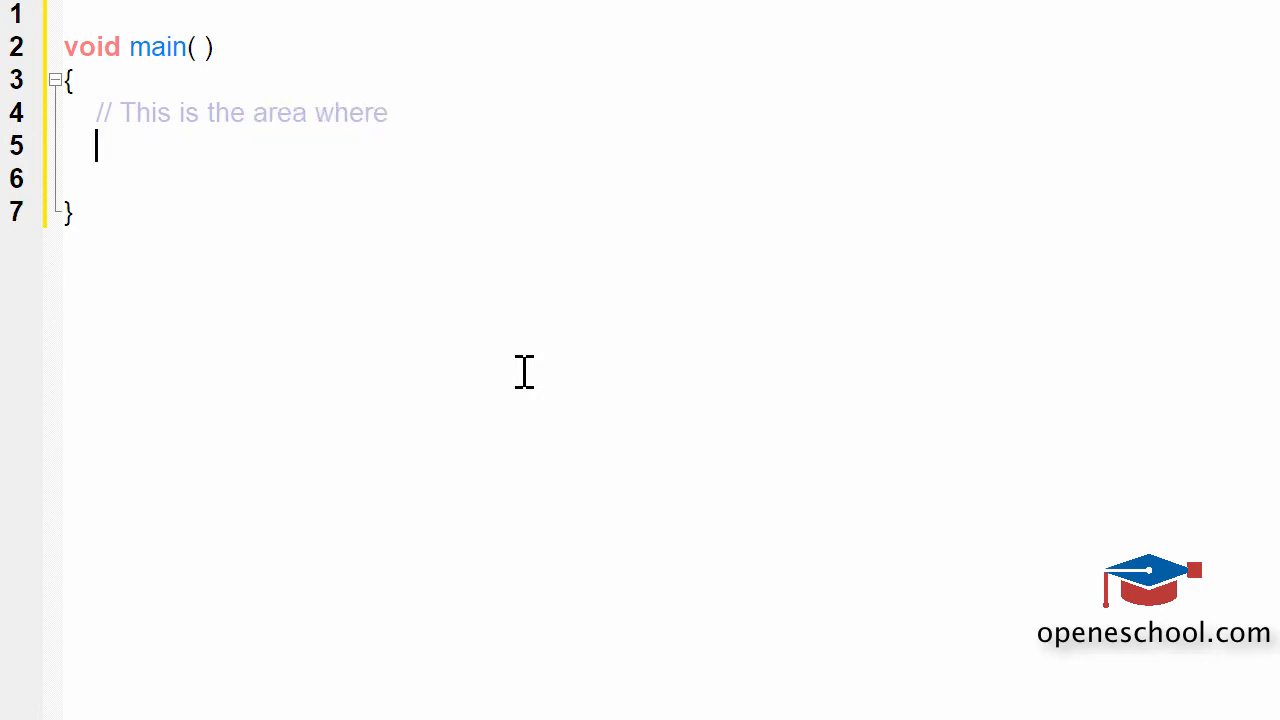
type("// you should")
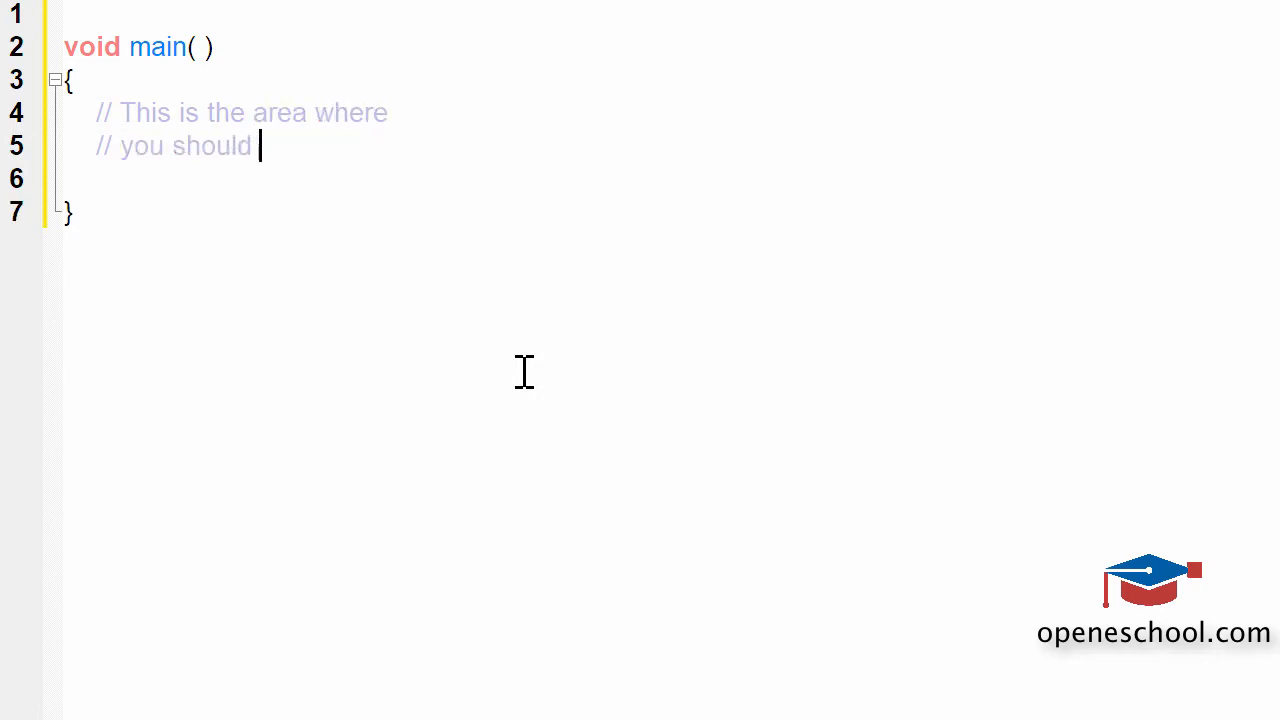
type("be writing")
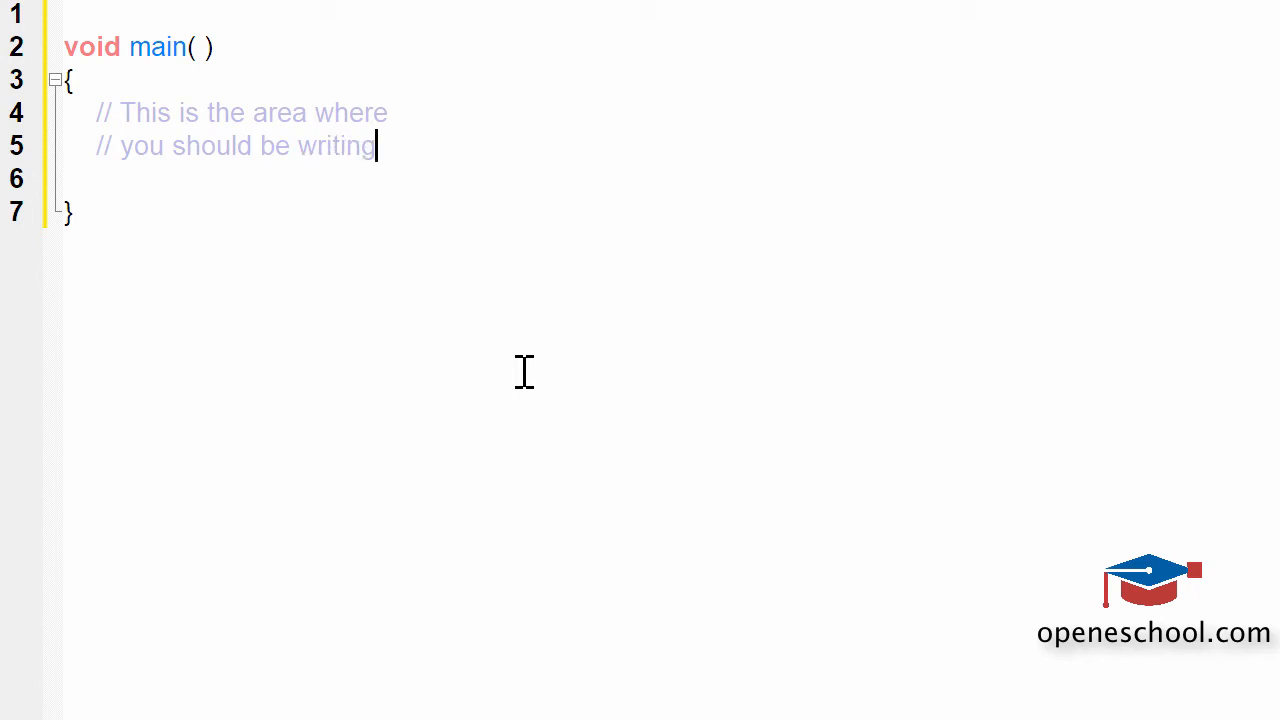
type("the logic")
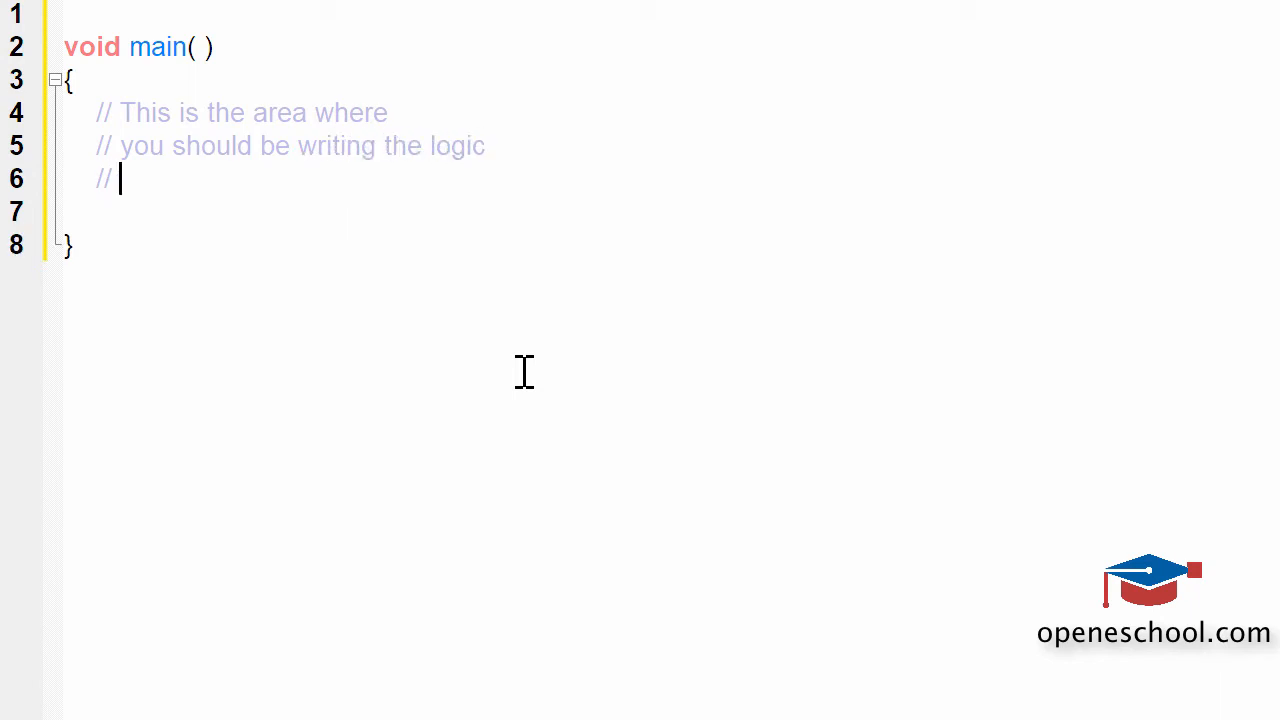
type("which you want to be executed")
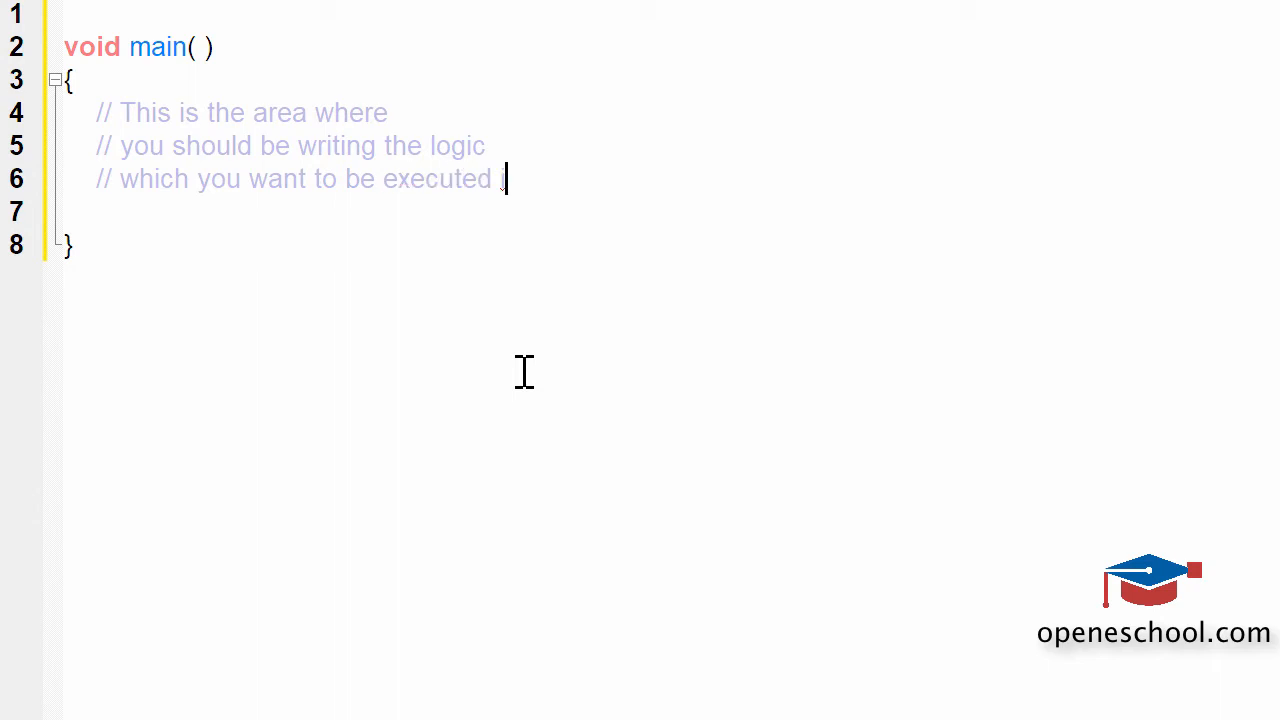
type("in your main fu")
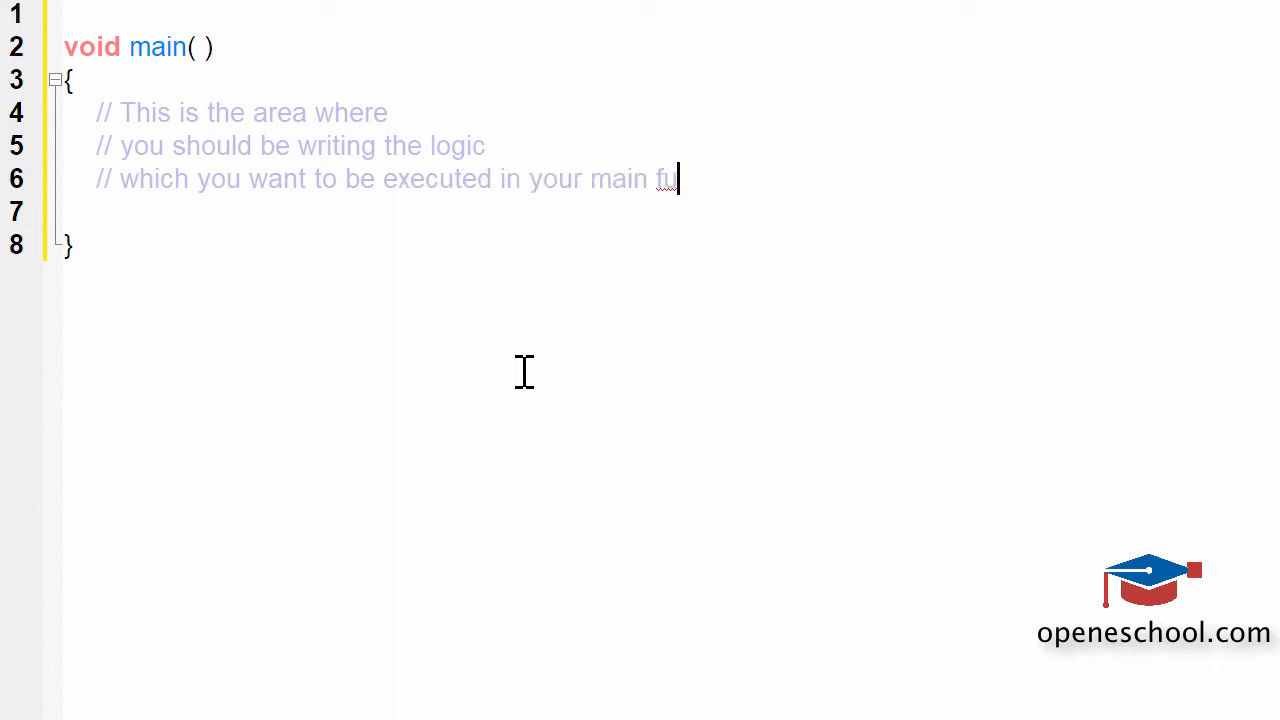
type("nction.")
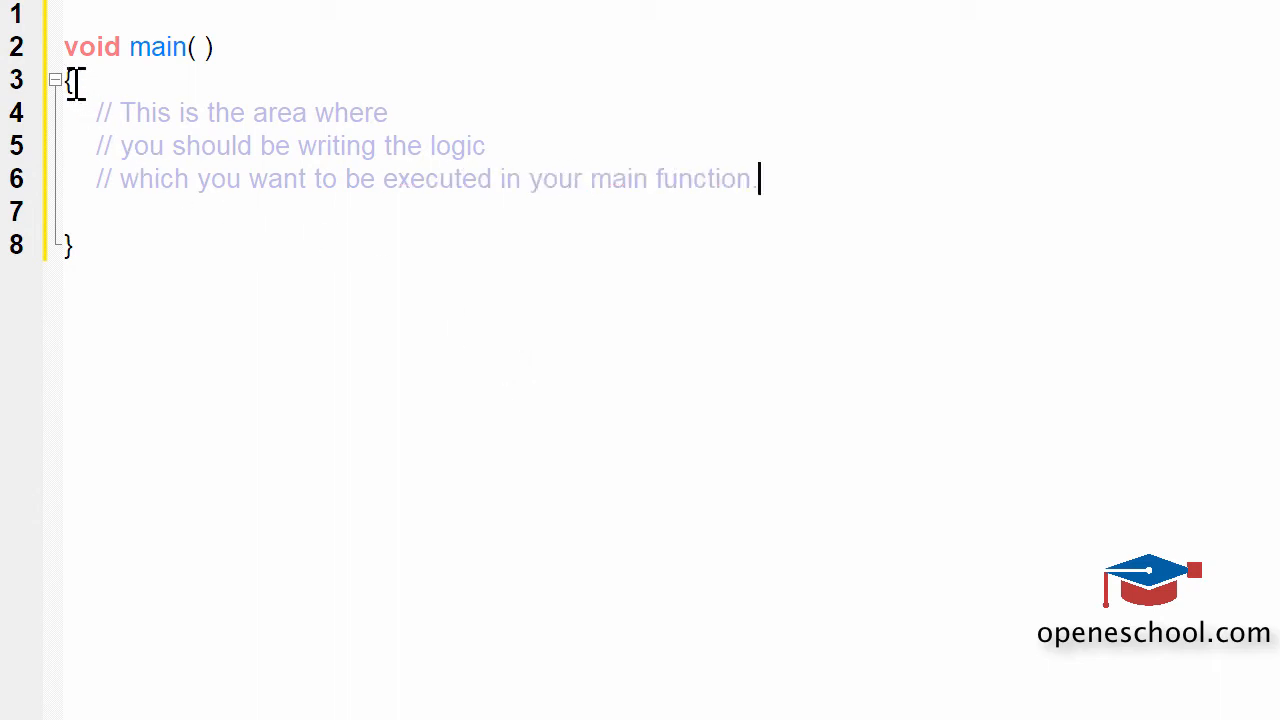